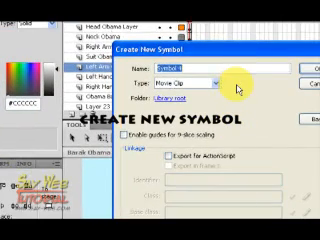
# - Name the new movie clip symbol 'Flipping Coin', then begin naming a nested symbol inside it
pyautogui.write('Flipp1')
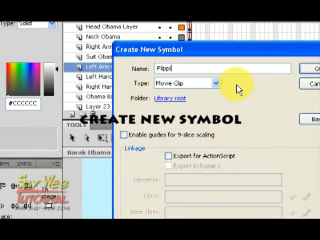
pyautogui.write('Flipping Coin')
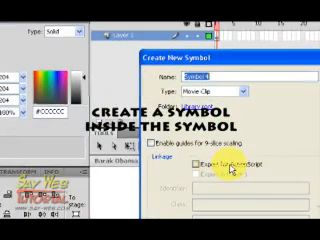
pyautogui.write('Col')
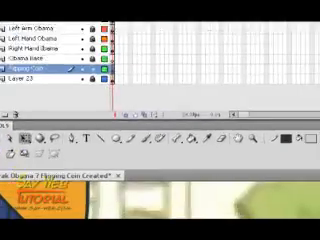
pyautogui.click(78, 20)
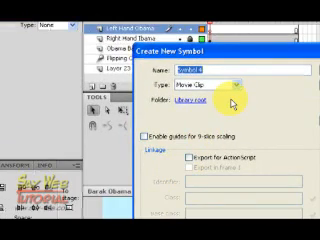
# - Name the new movie clip symbol 'Obama' in the Create New Symbol dialog
pyautogui.write('Obama')
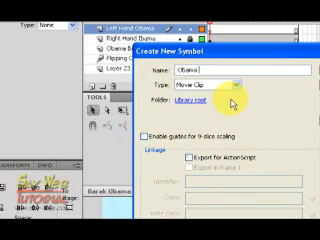